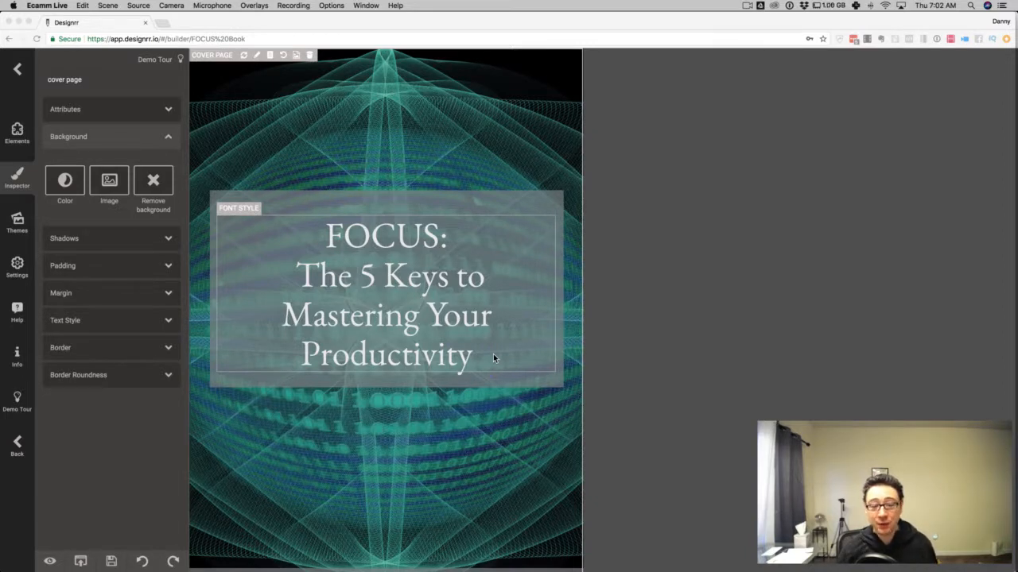
mouse_move(477, 326)
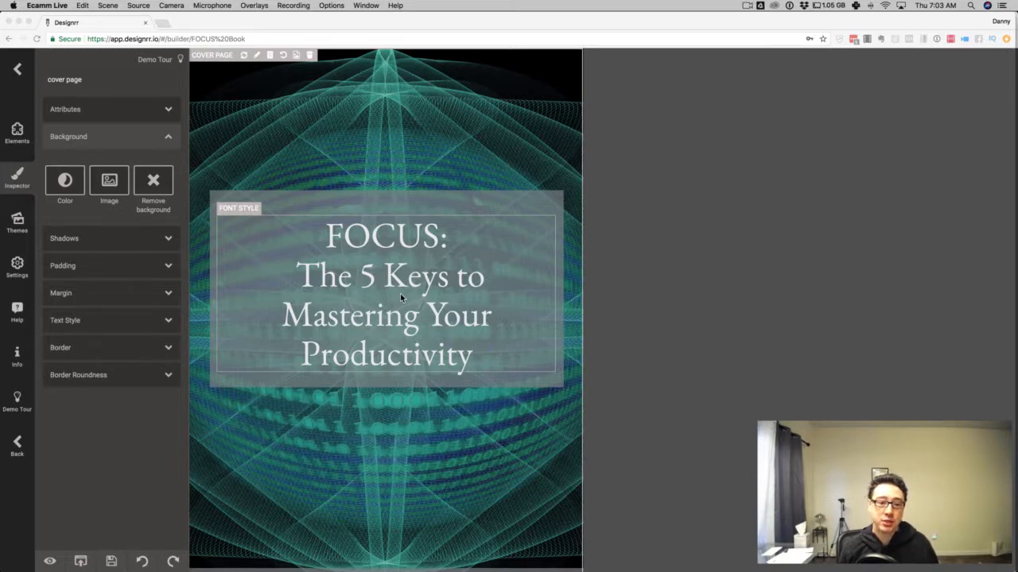
mouse_move(299, 348)
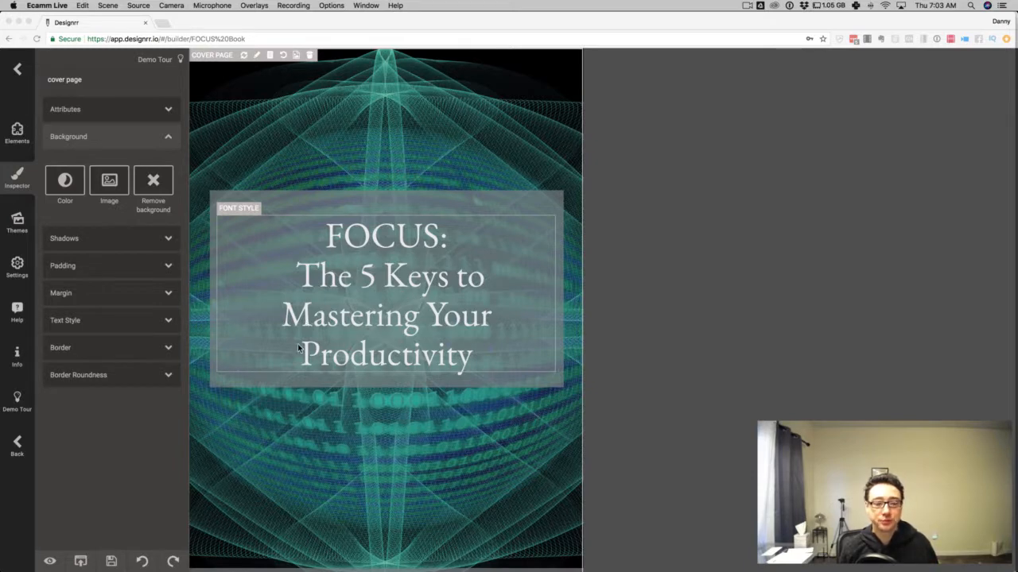
mouse_move(235, 230)
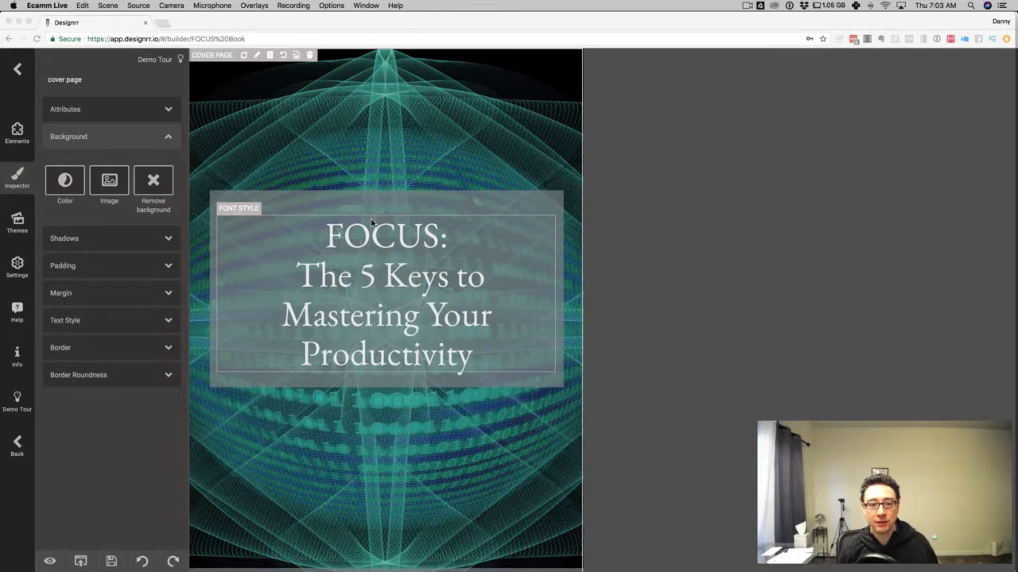
mouse_move(343, 171)
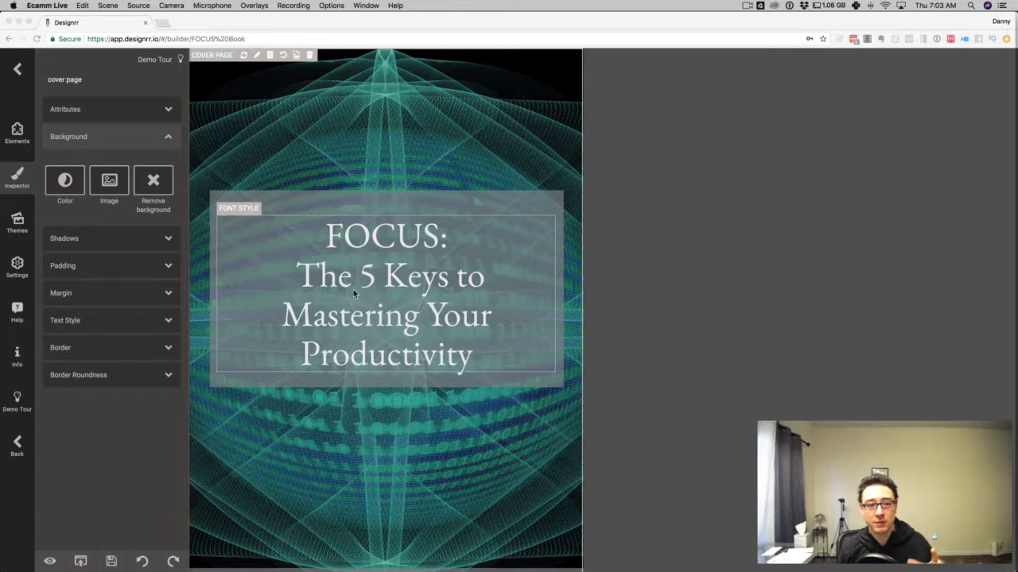
mouse_move(474, 289)
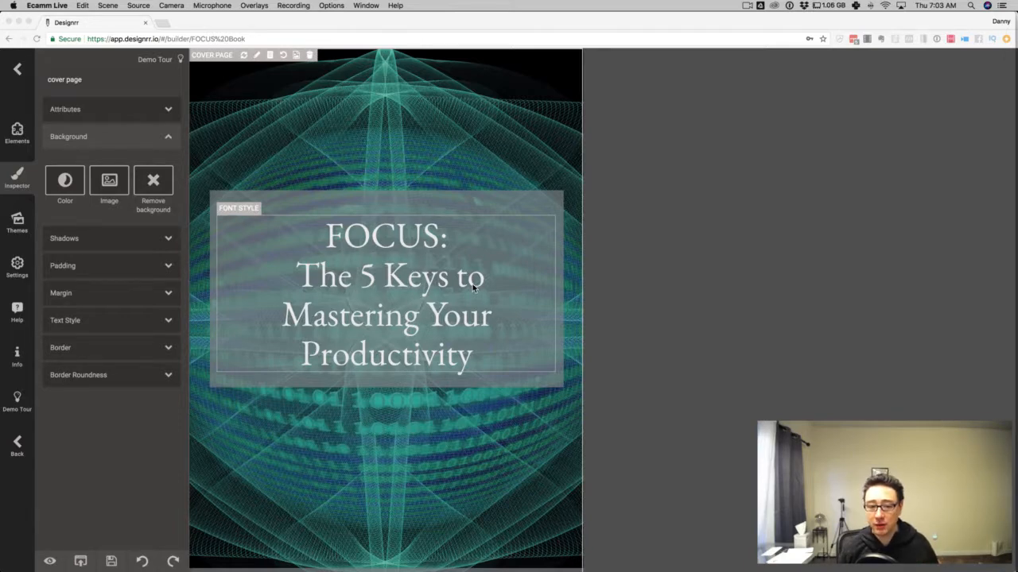
mouse_move(484, 248)
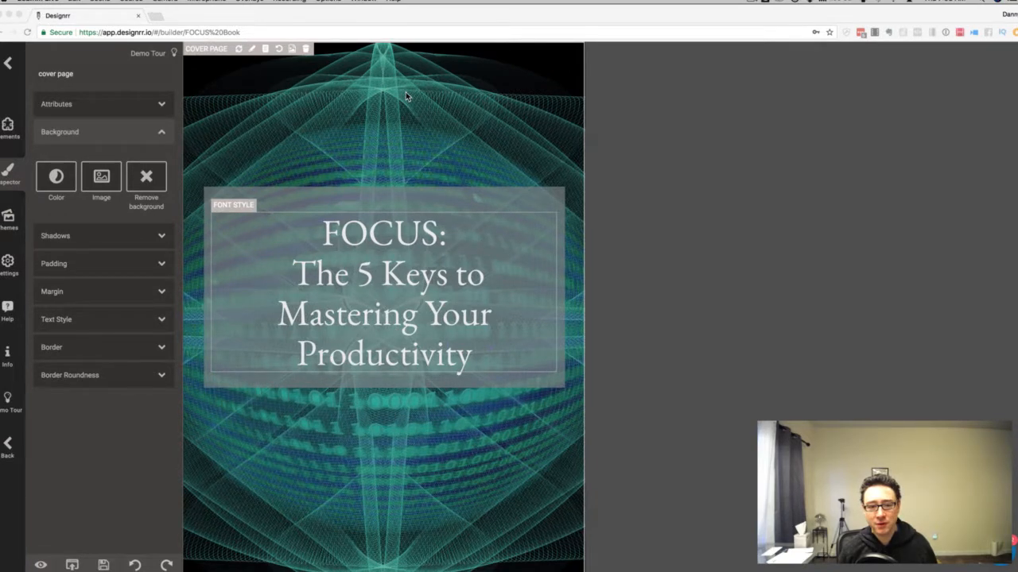
mouse_move(353, 268)
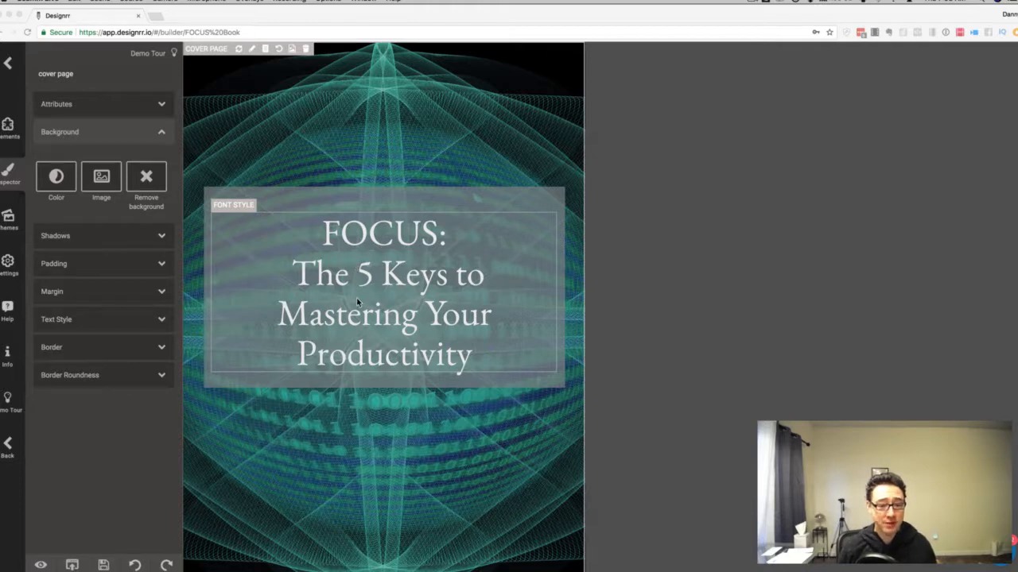
mouse_move(194, 126)
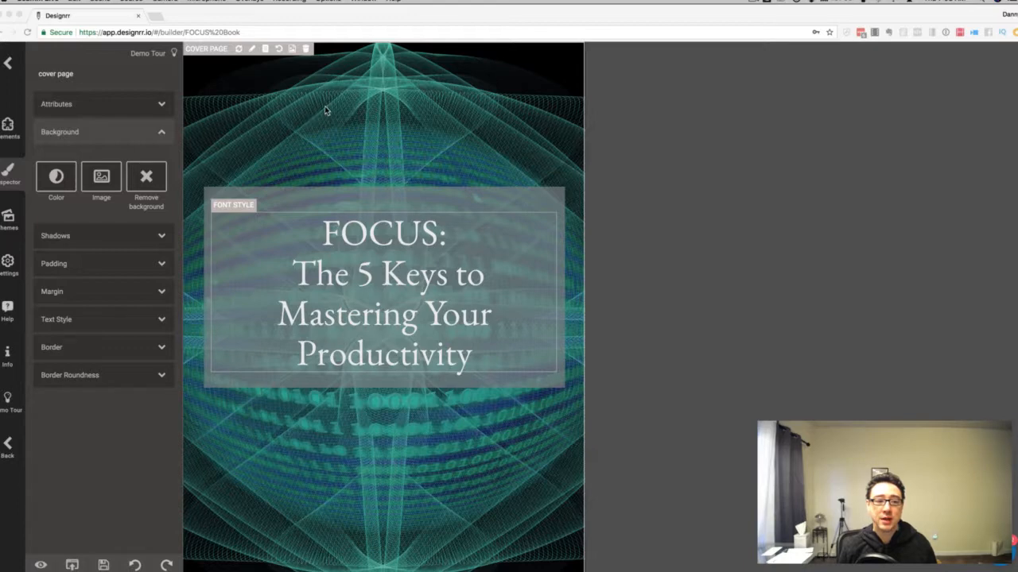
mouse_move(356, 285)
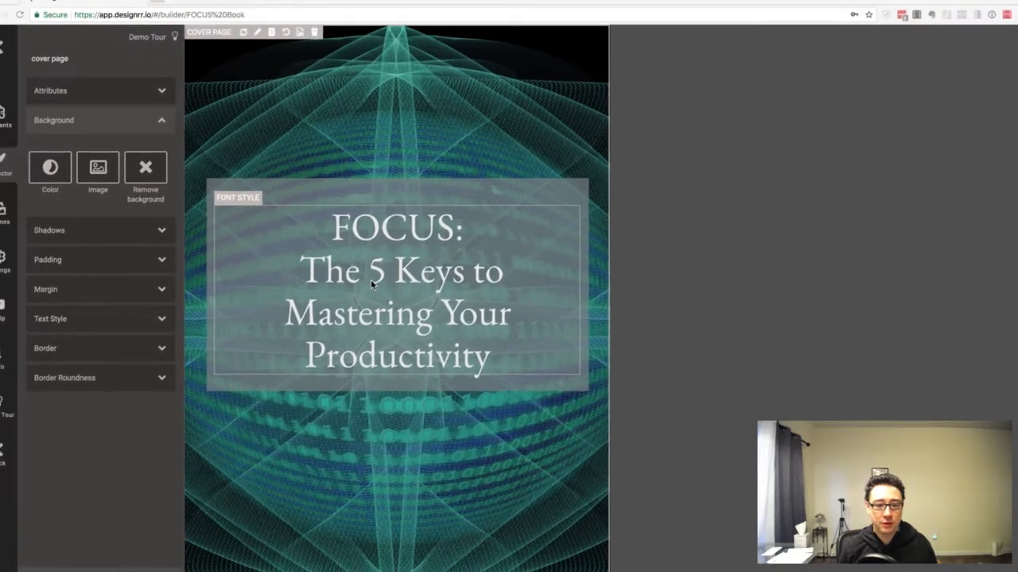
Step: Scroll down past the cover to the Course Curriculum page with its five-day lesson list
scroll(down, 3)
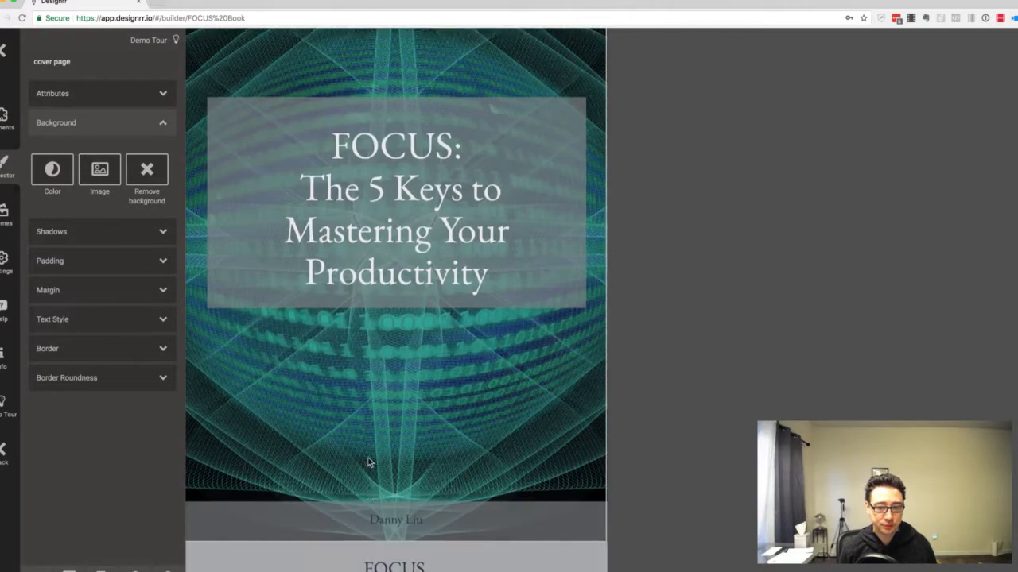
scroll(down, 3)
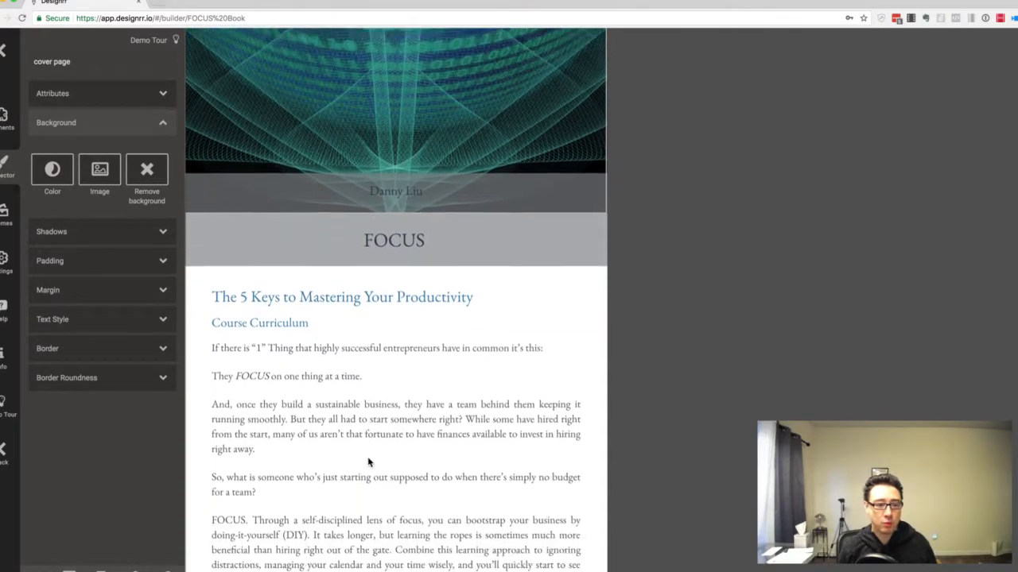
scroll(down, 3)
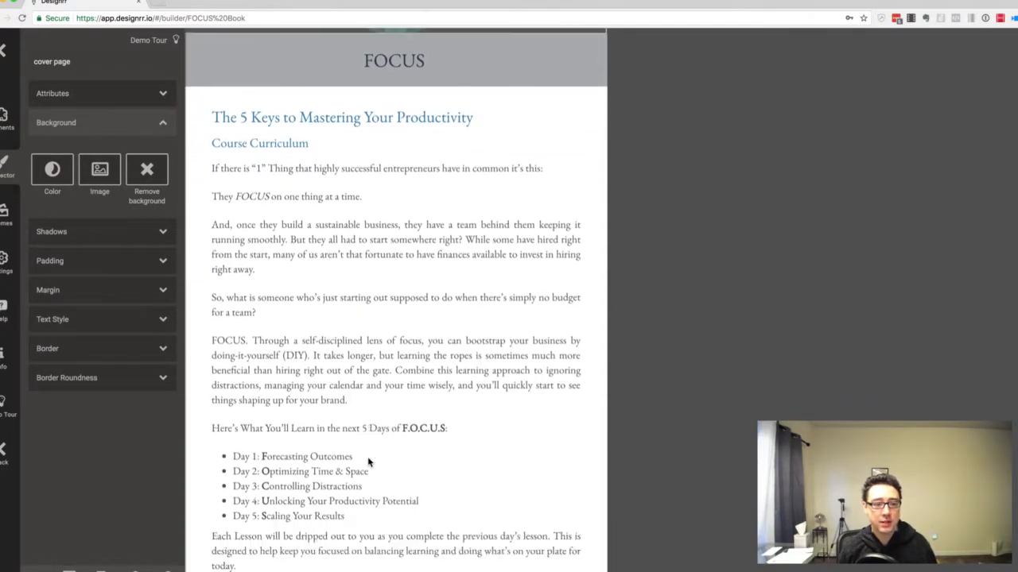
click(301, 471)
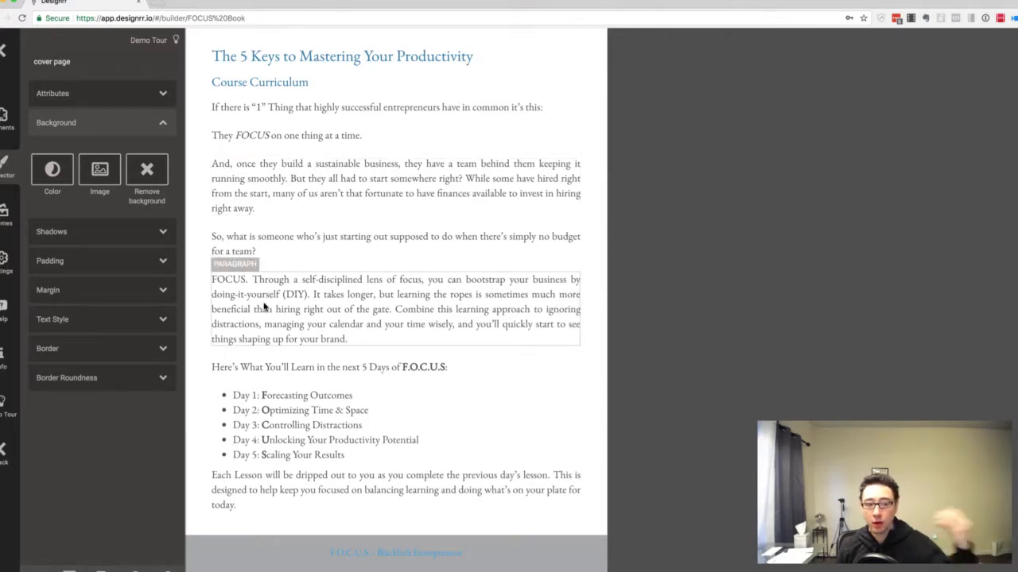
mouse_move(273, 278)
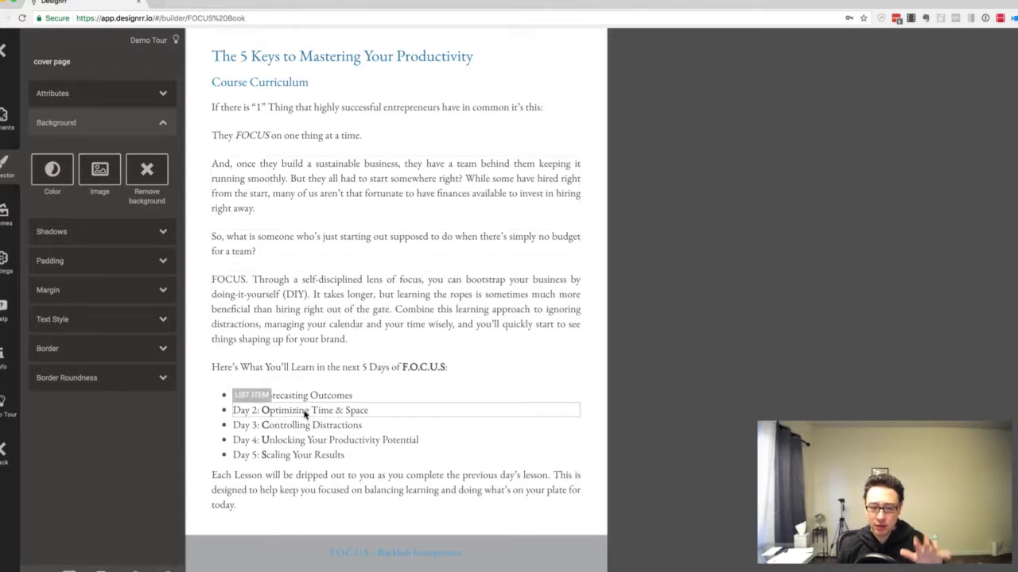
Step: Scroll down through the Day 1 'Forecasting Outcomes for Success' lesson pages
scroll(down, 3)
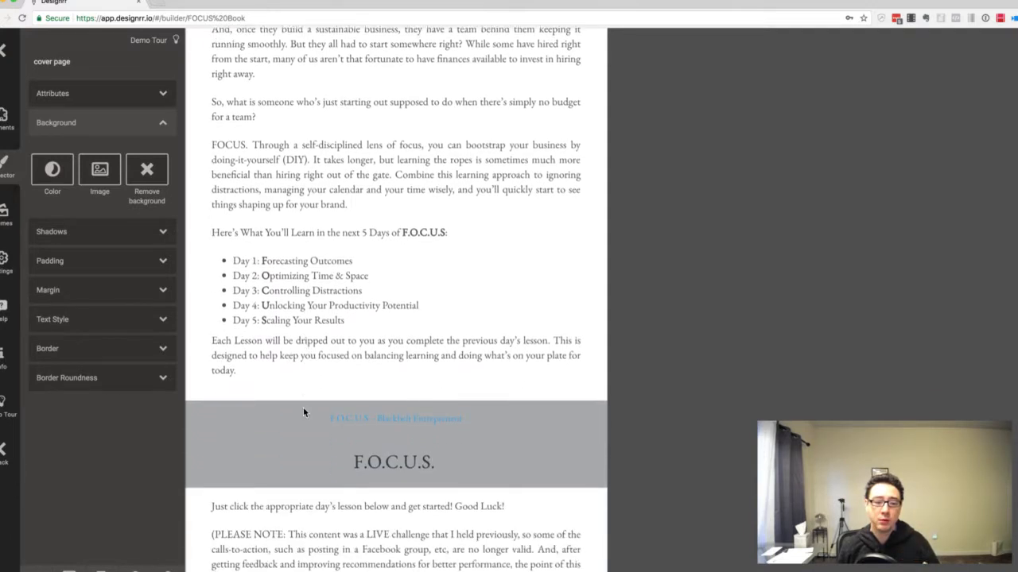
scroll(down, 3)
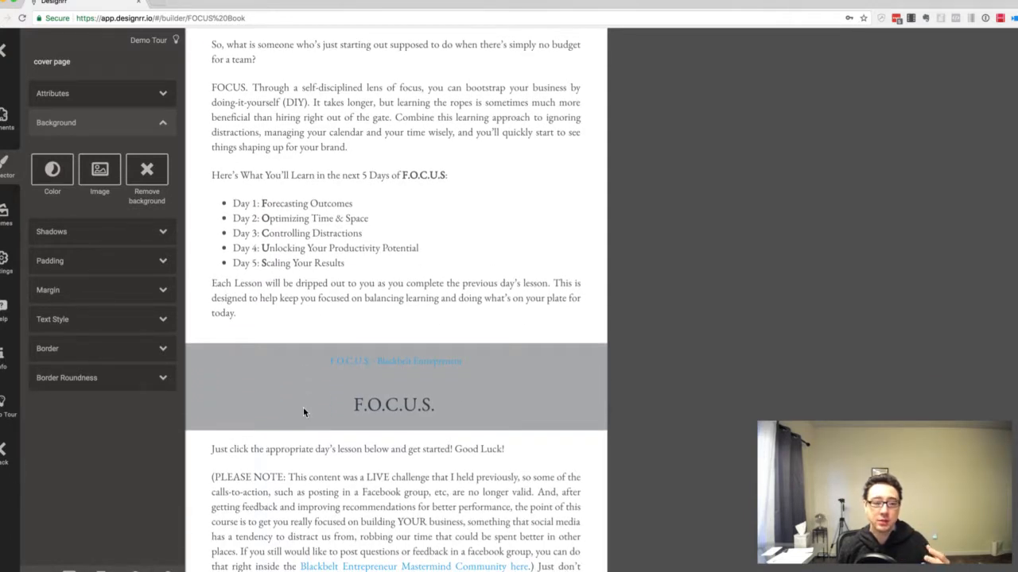
scroll(down, 3)
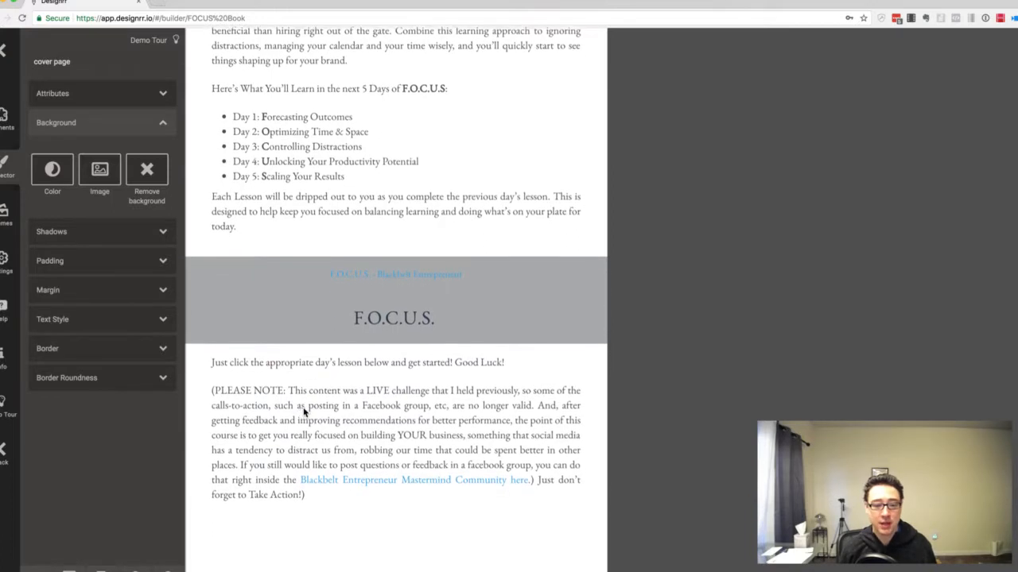
scroll(down, 3)
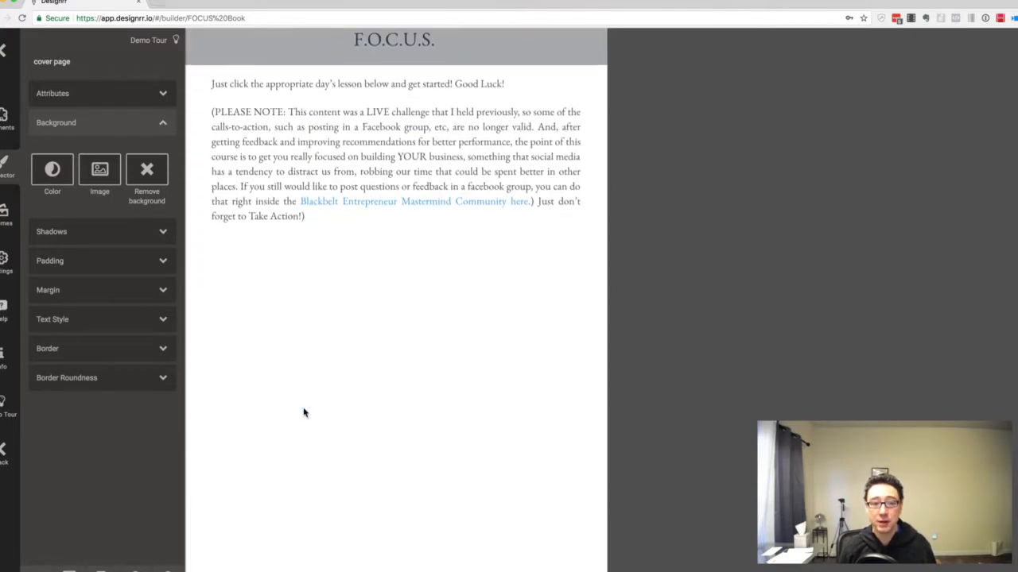
scroll(down, 3)
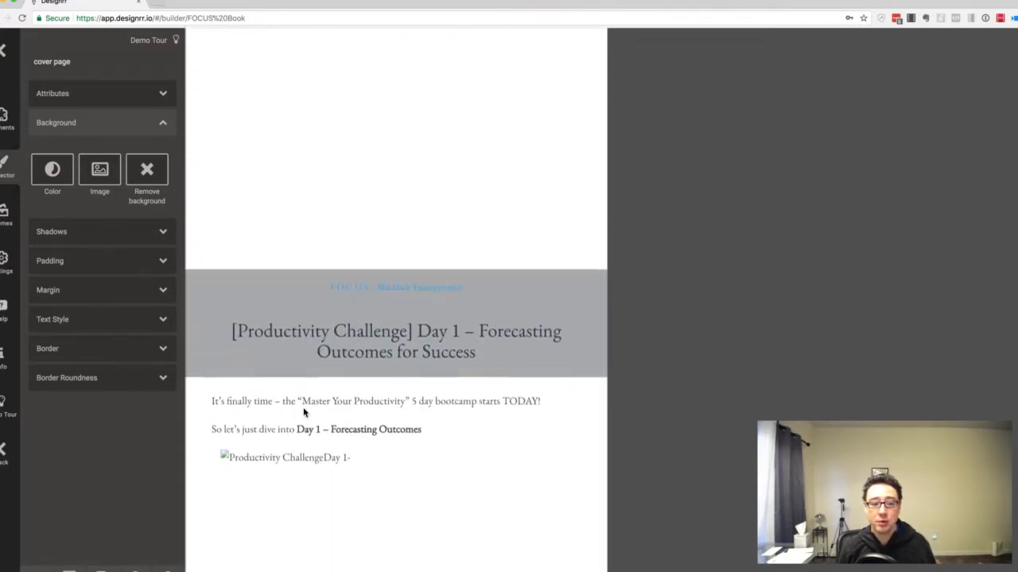
scroll(up, 3)
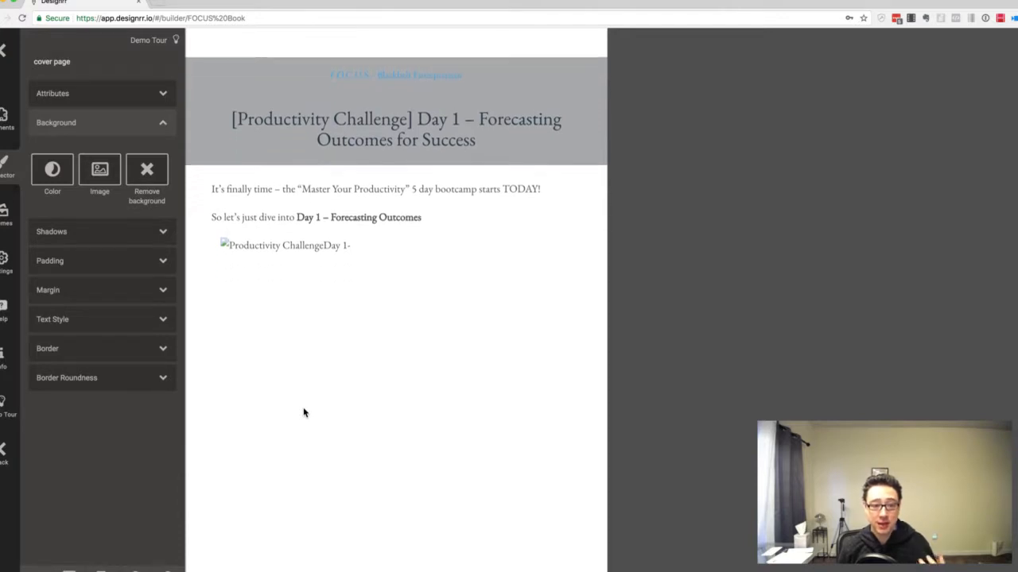
scroll(down, 3)
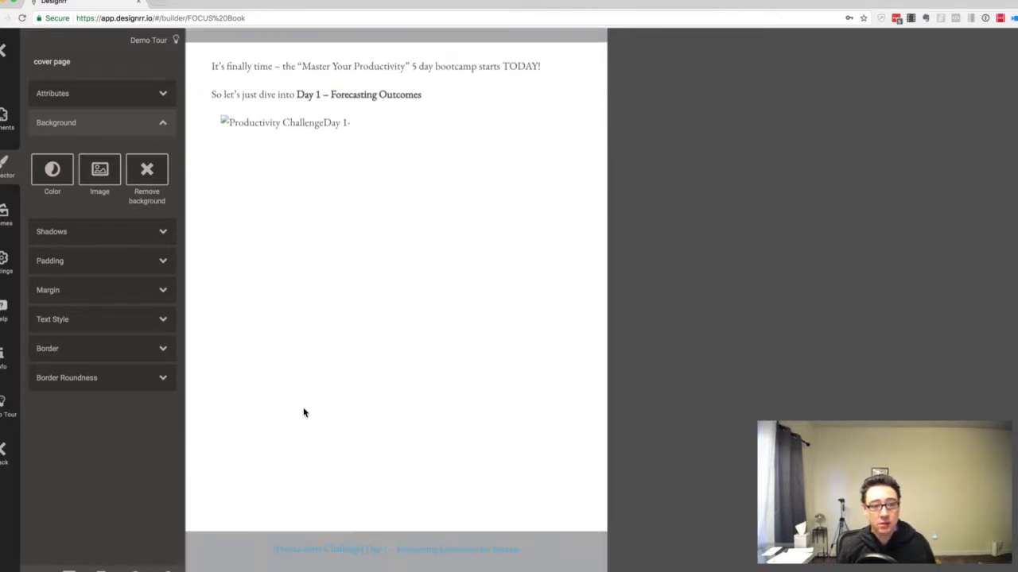
scroll(down, 3)
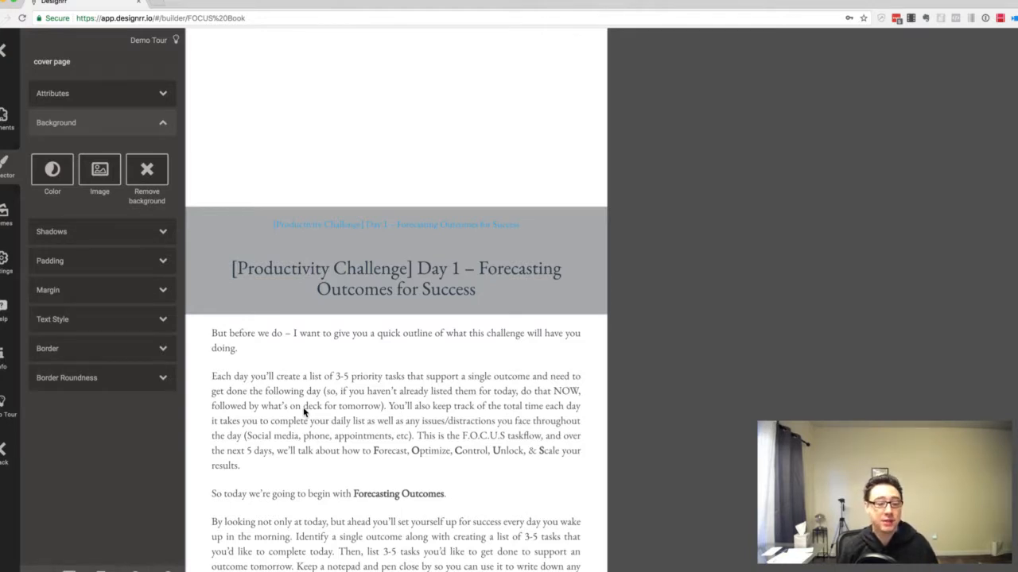
scroll(down, 3)
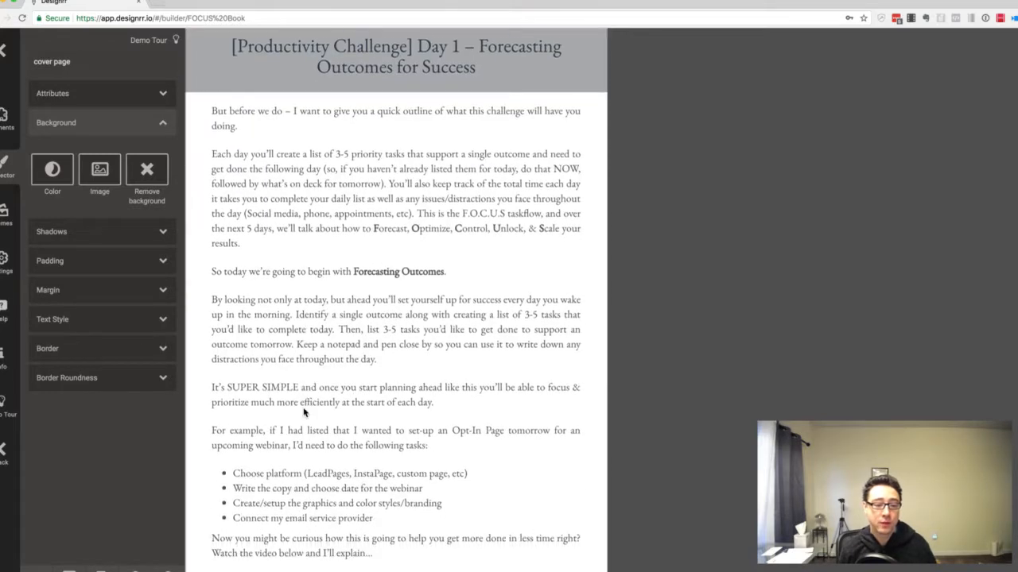
scroll(down, 3)
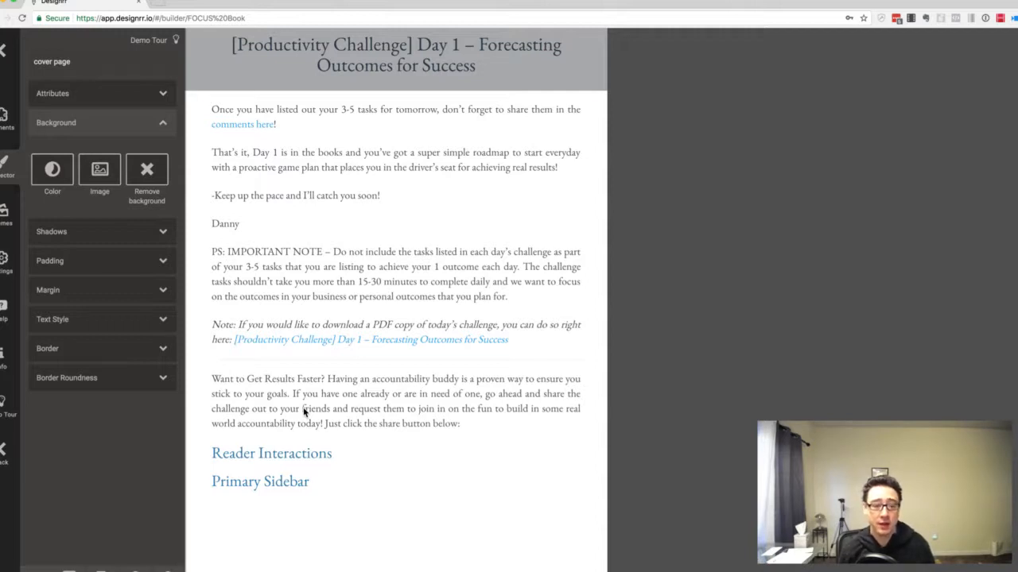
Step: Scroll back up to the Course Curriculum introduction page
scroll(up, 3)
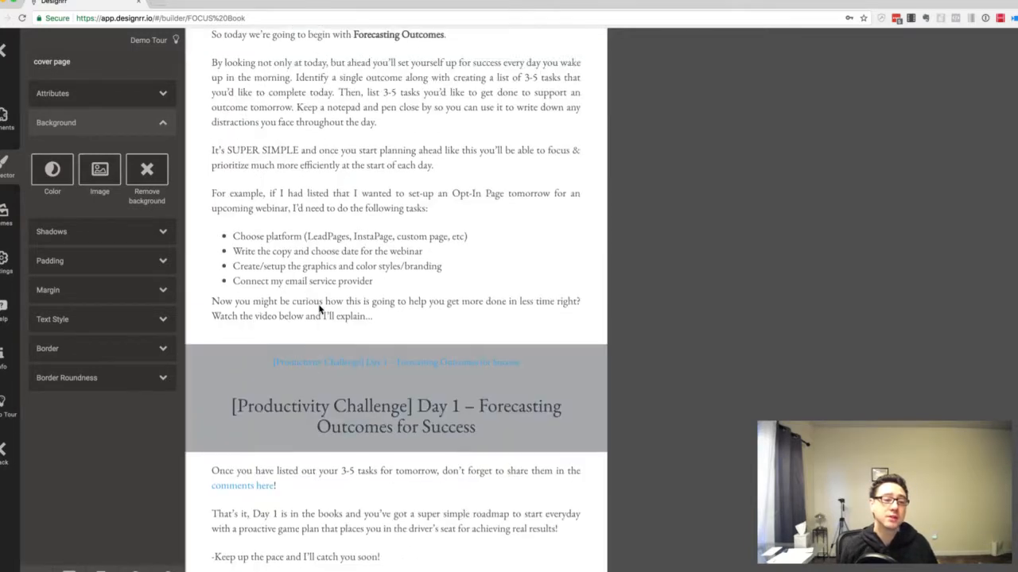
scroll(up, 3)
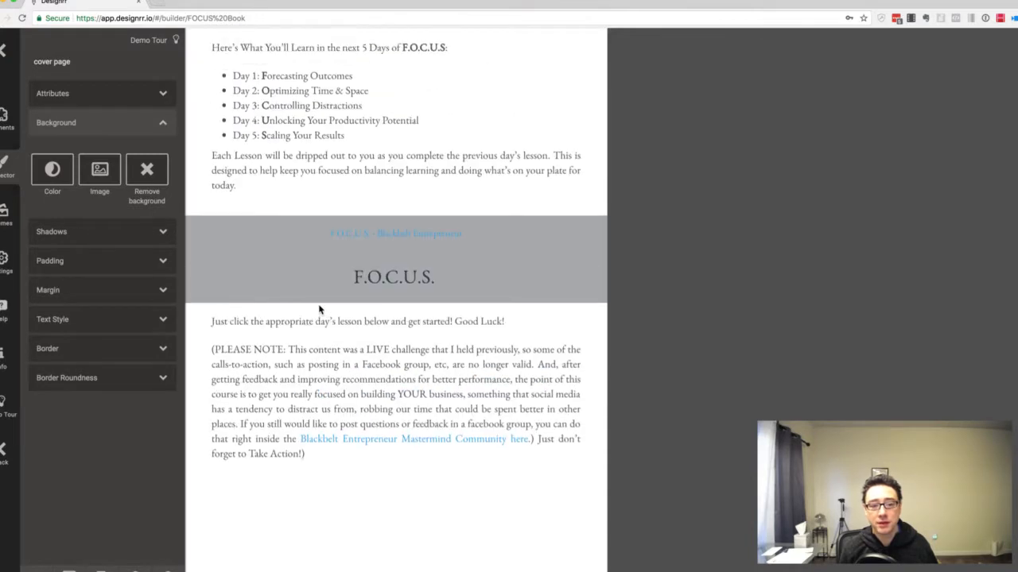
scroll(up, 3)
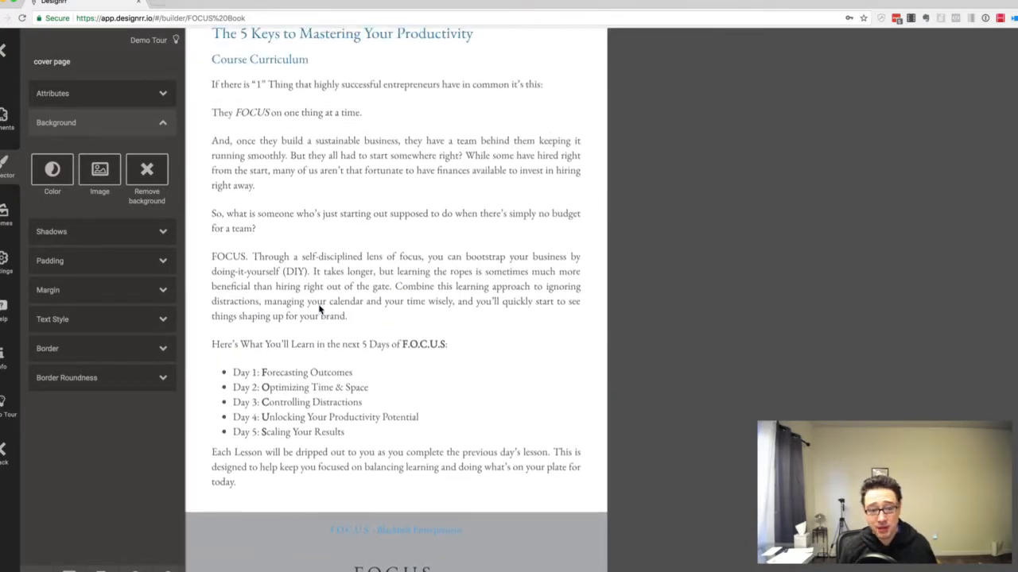
scroll(up, 3)
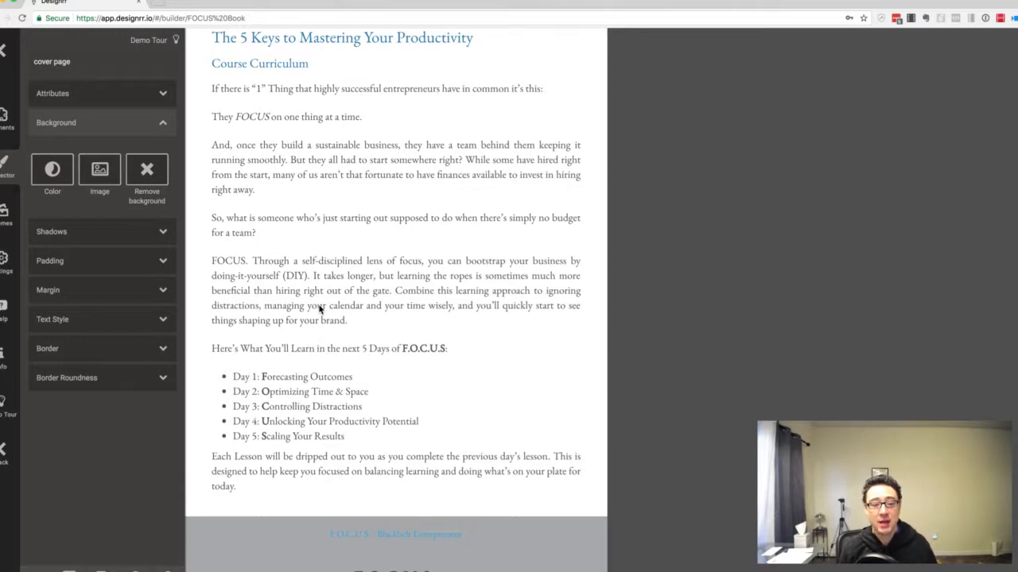
scroll(up, 3)
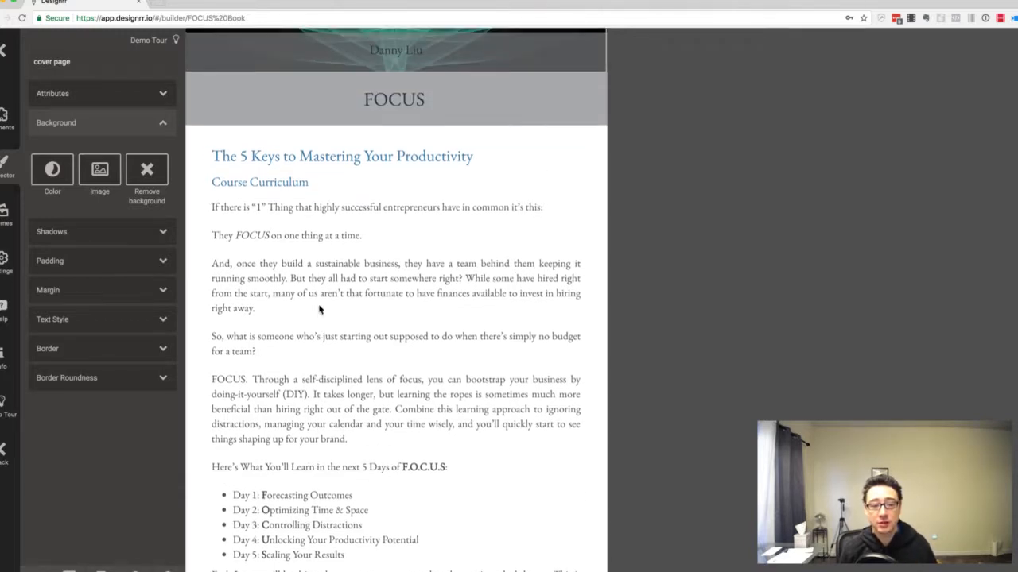
scroll(up, 3)
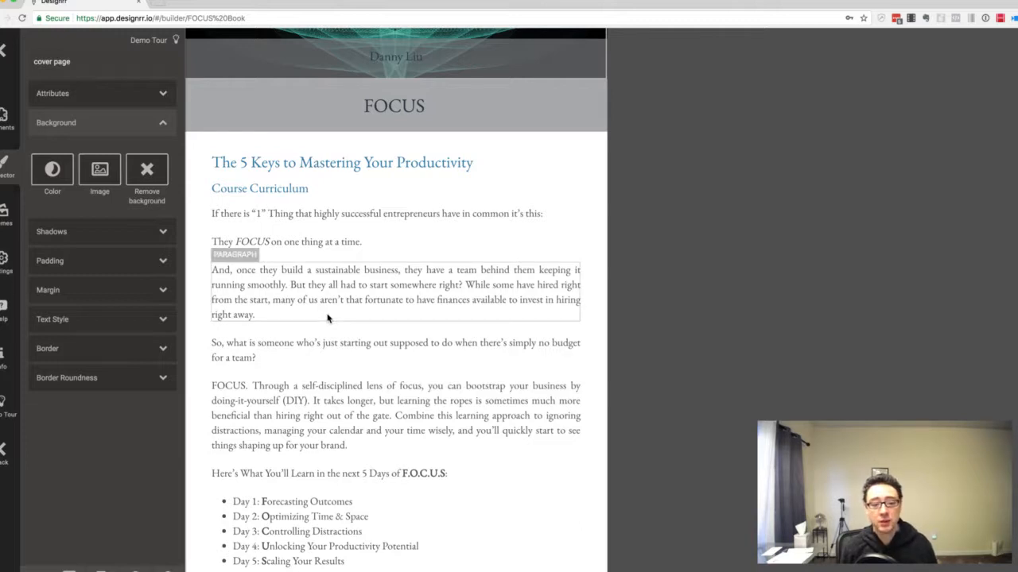
scroll(down, 3)
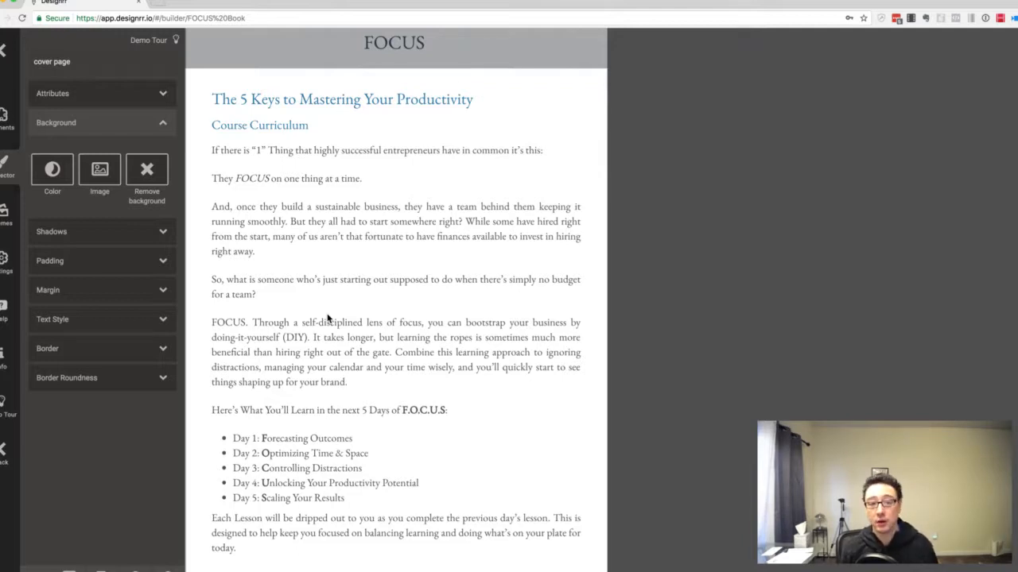
Step: Scroll up to the teal cover page 'FOCUS: The 5 Keys to Mastering Your Productivity'
scroll(up, 3)
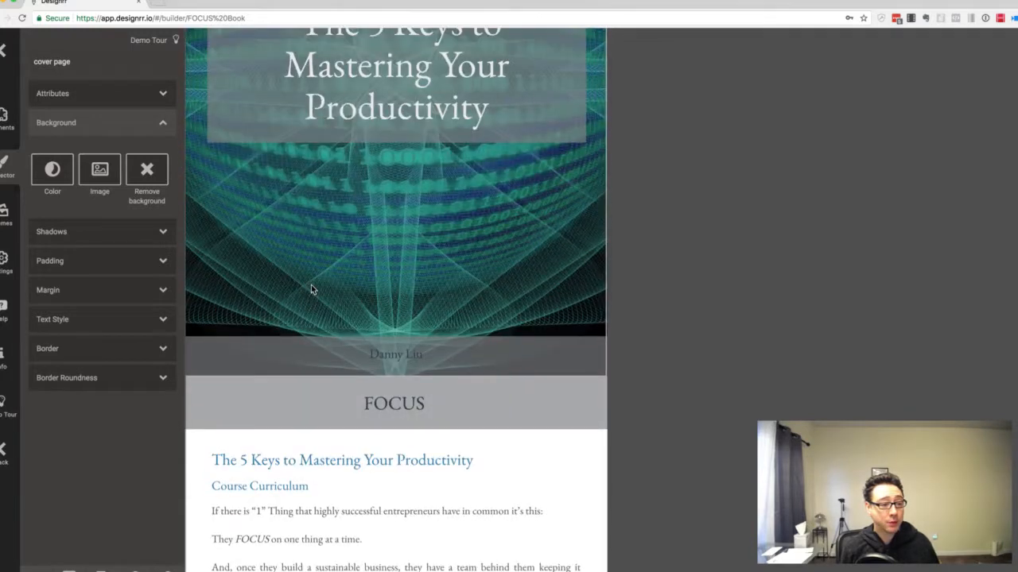
scroll(up, 3)
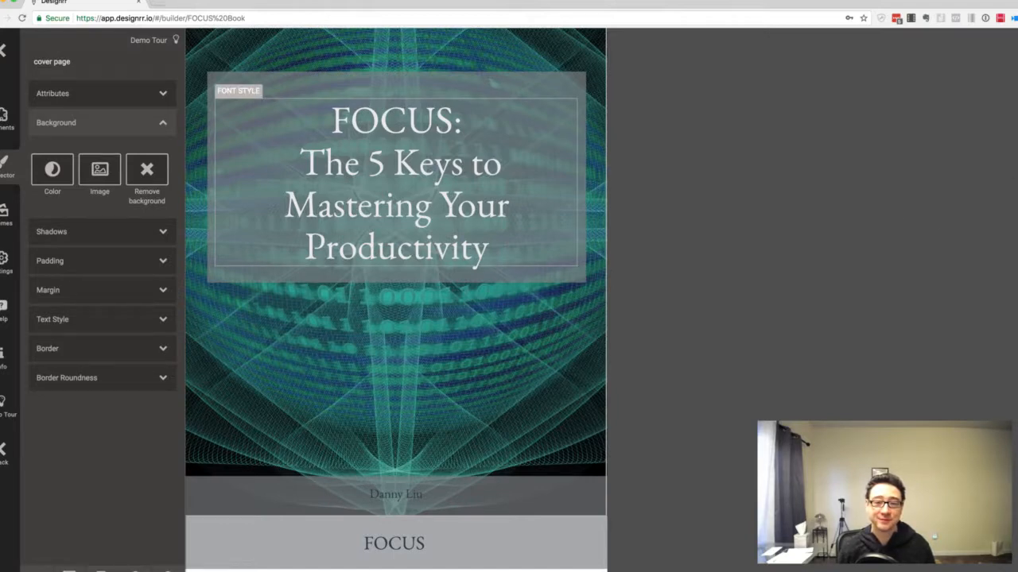
mouse_move(961, 140)
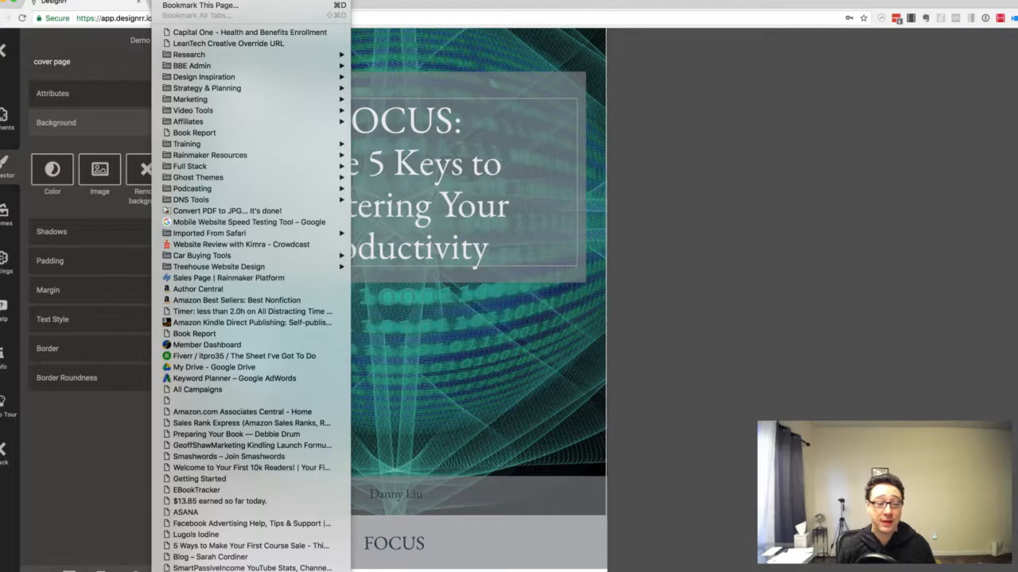
mouse_move(732, 383)
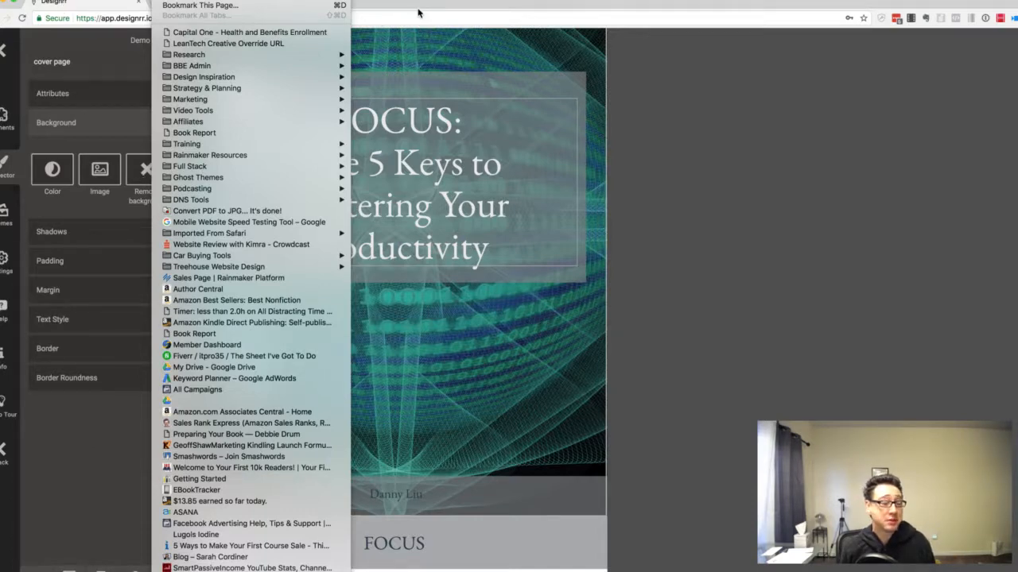
mouse_move(928, 18)
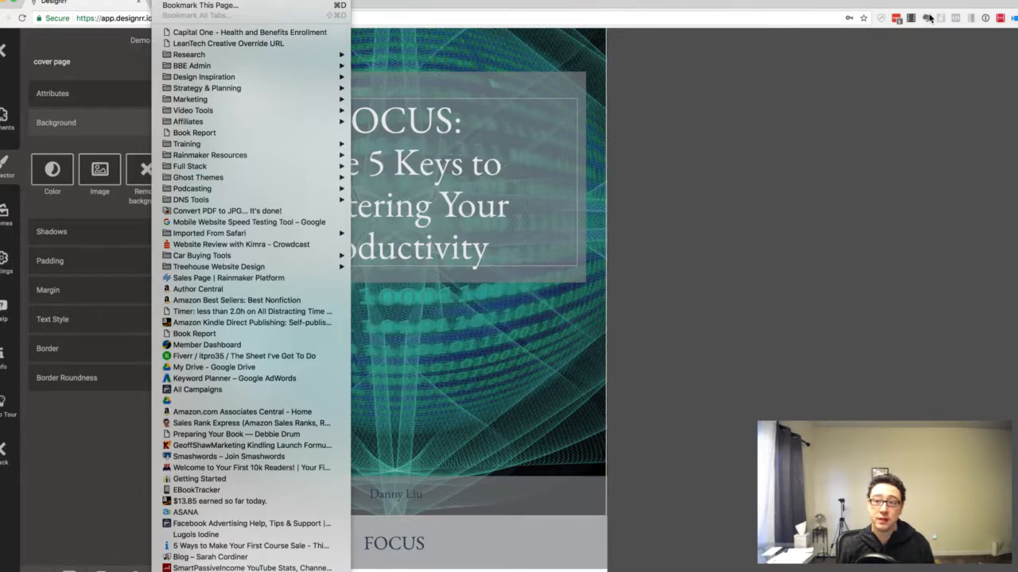
click(973, 111)
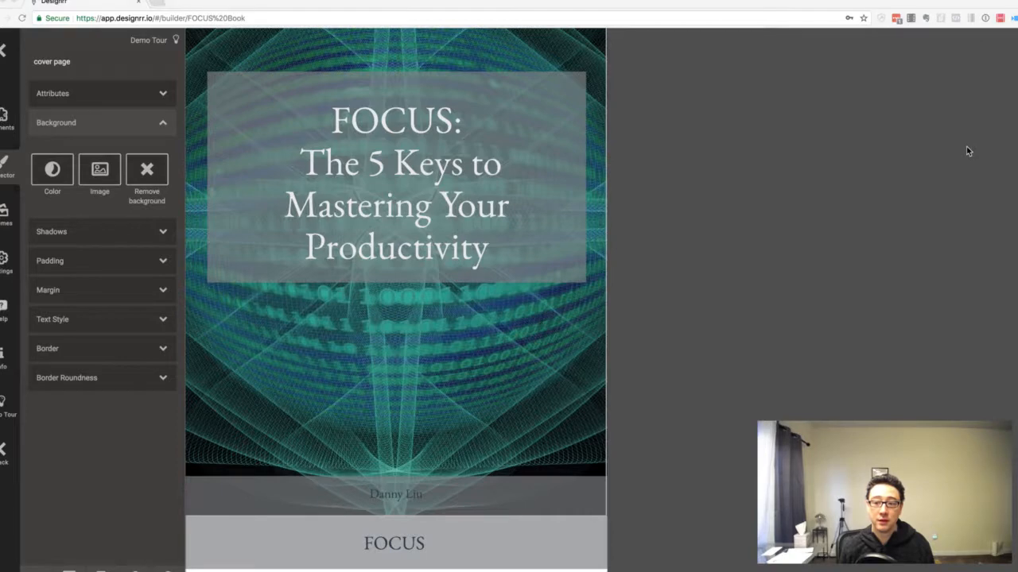
mouse_move(490, 230)
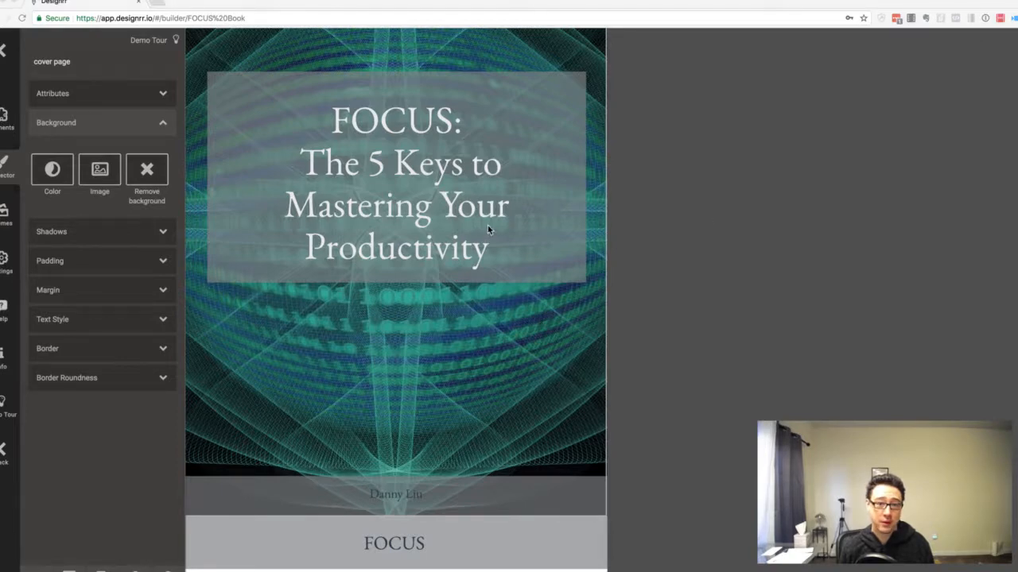
mouse_move(814, 373)
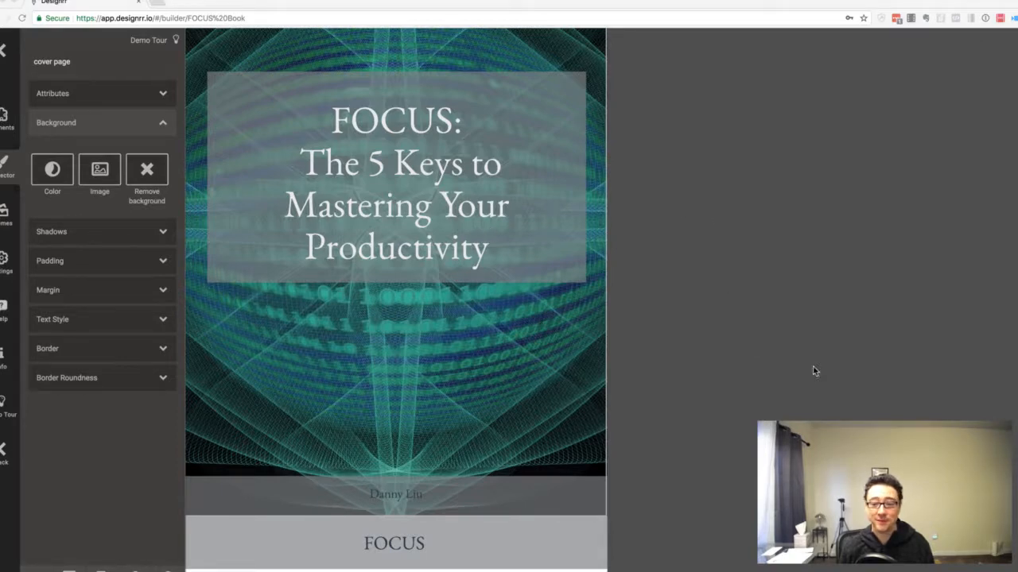